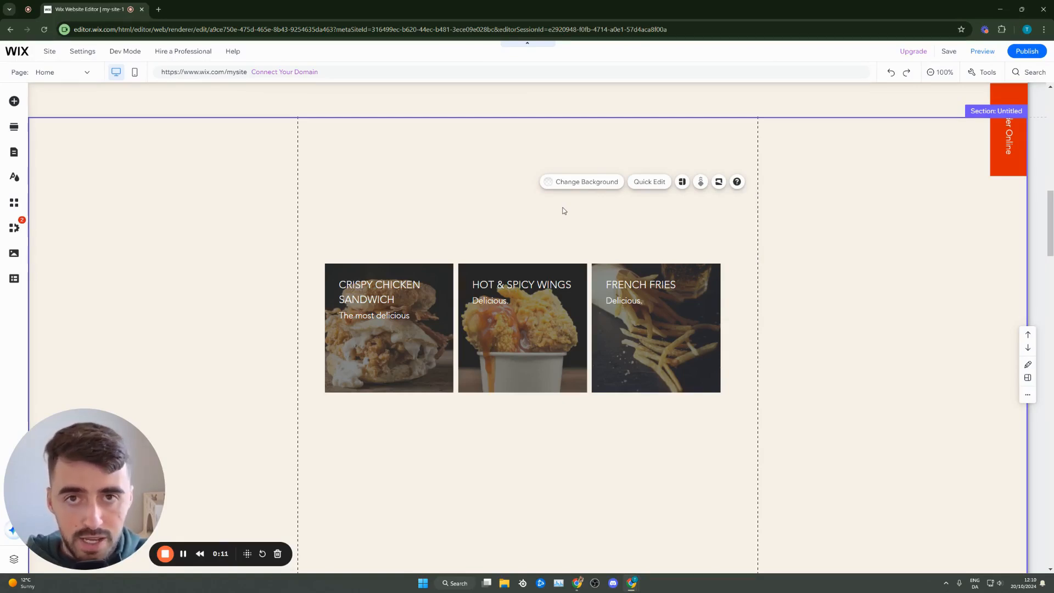
{"action": "mouse_move", "coordinate": [508, 197]}
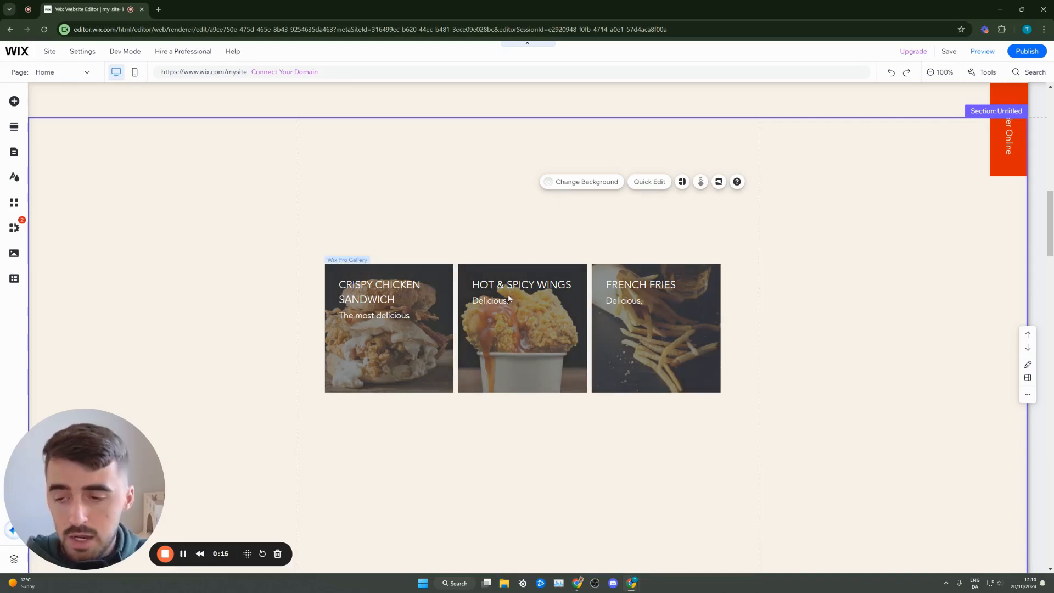
Select the three-item food image gallery on the home page
{"action": "left_click", "coordinate": [522, 327]}
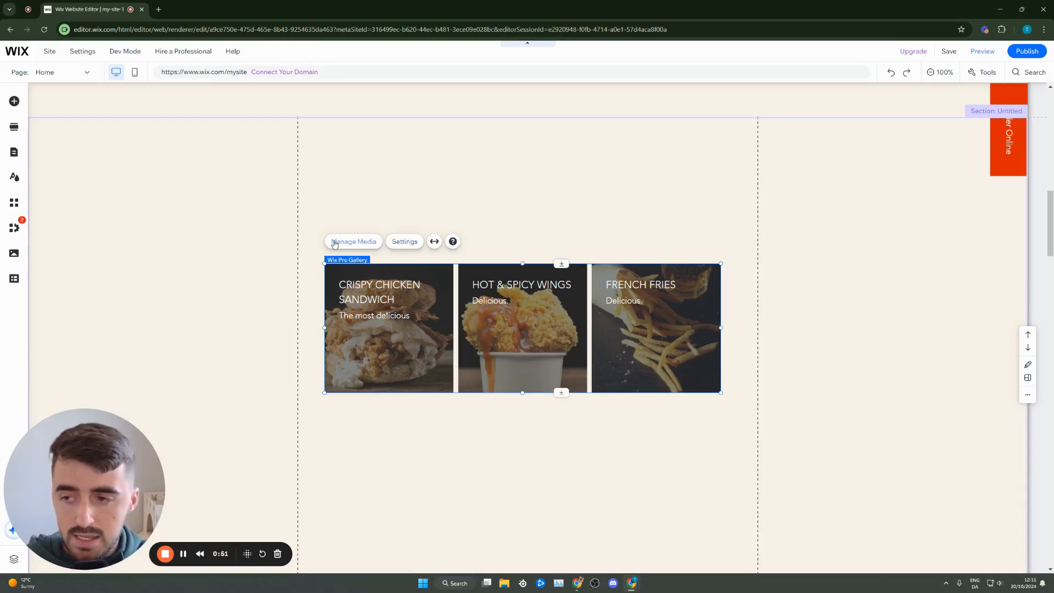
{"action": "mouse_move", "coordinate": [361, 244]}
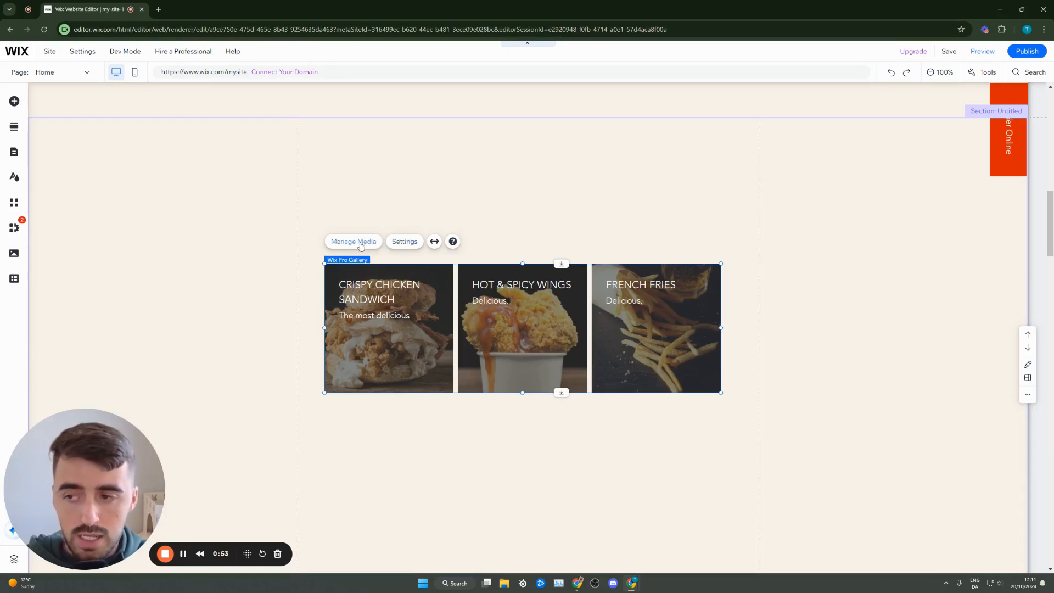
In Manage Media, retitle the wings image 'HOT & SPICY' with description 'Delicious'
{"action": "left_click", "coordinate": [352, 241]}
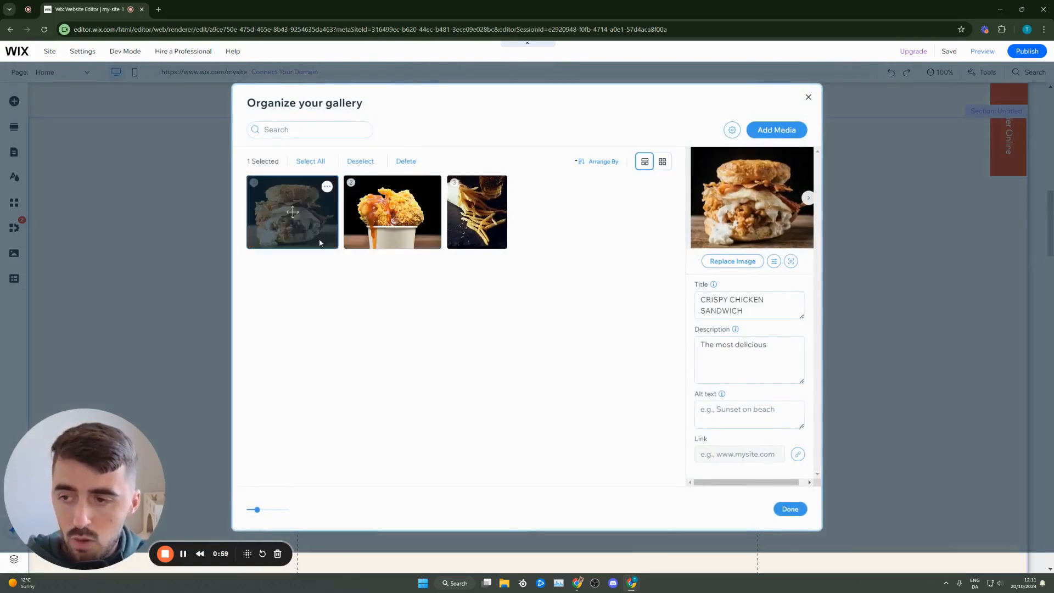
{"action": "left_click", "coordinate": [392, 212]}
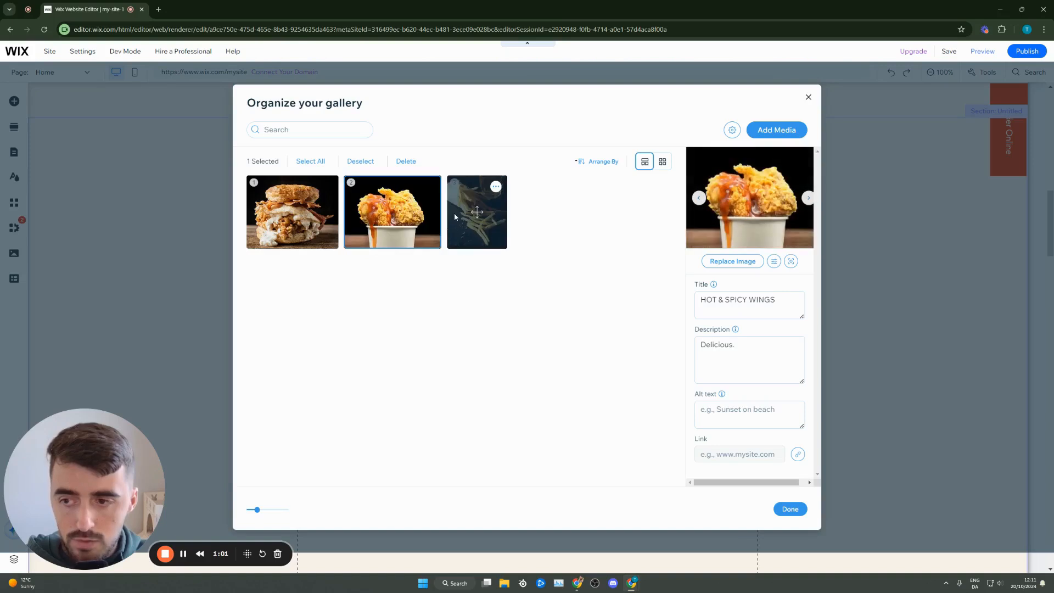
{"action": "left_click", "coordinate": [477, 212]}
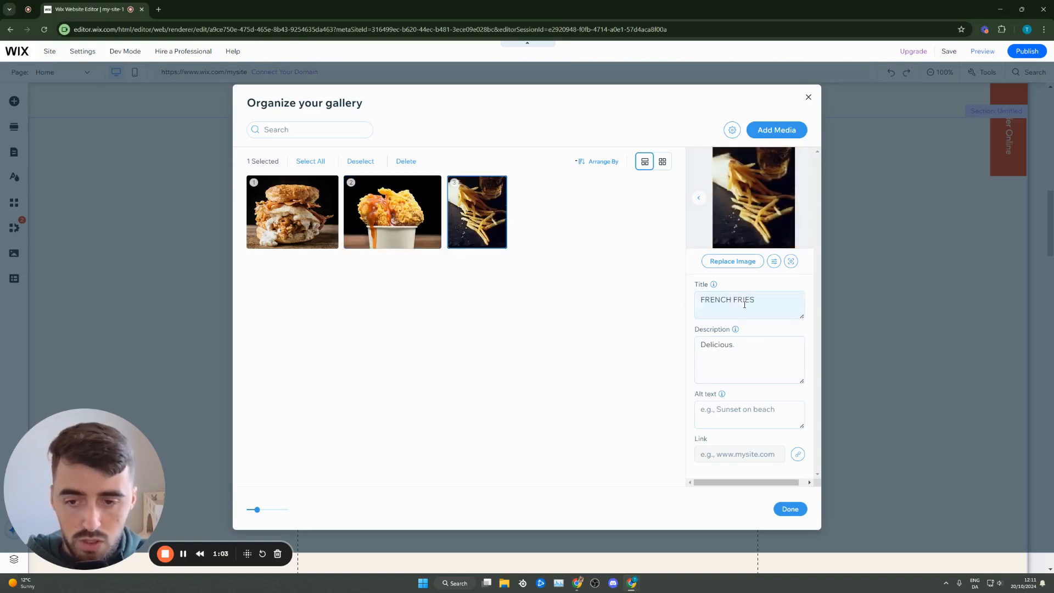
{"action": "left_click", "coordinate": [392, 212]}
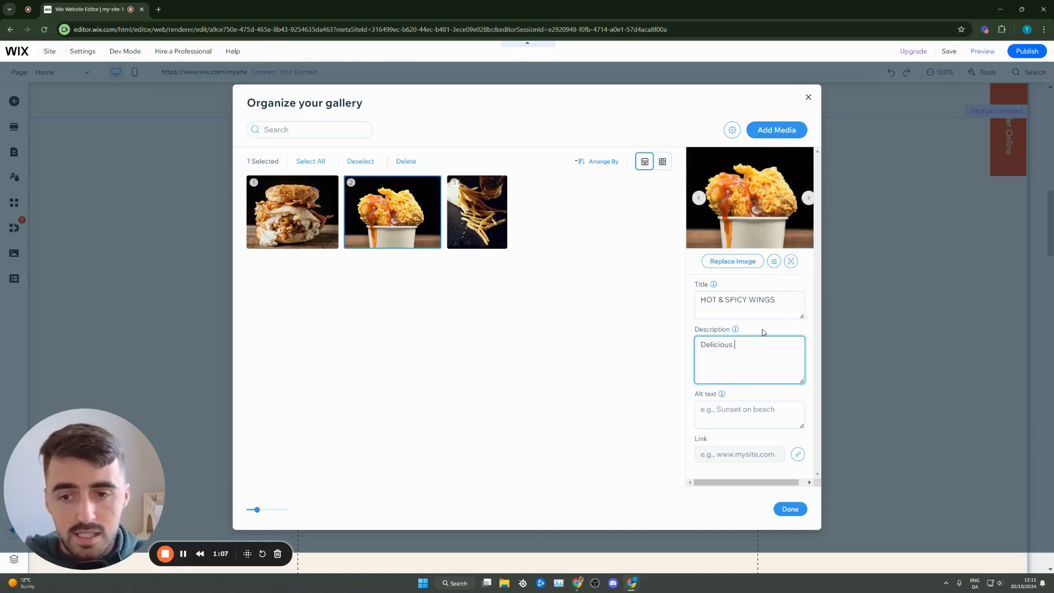
{"action": "left_click", "coordinate": [749, 299]}
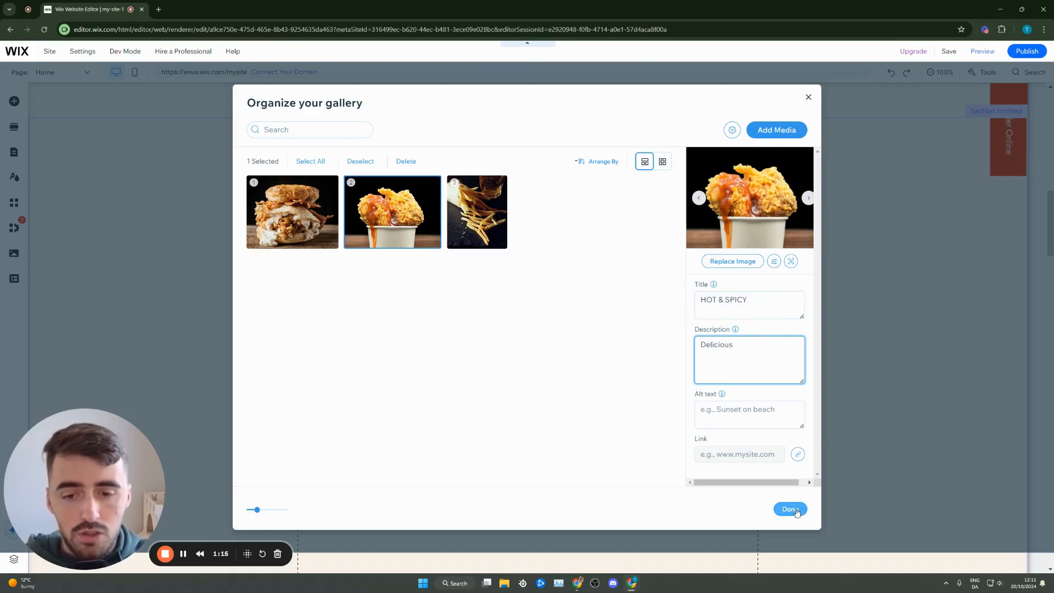
{"action": "left_click", "coordinate": [789, 509]}
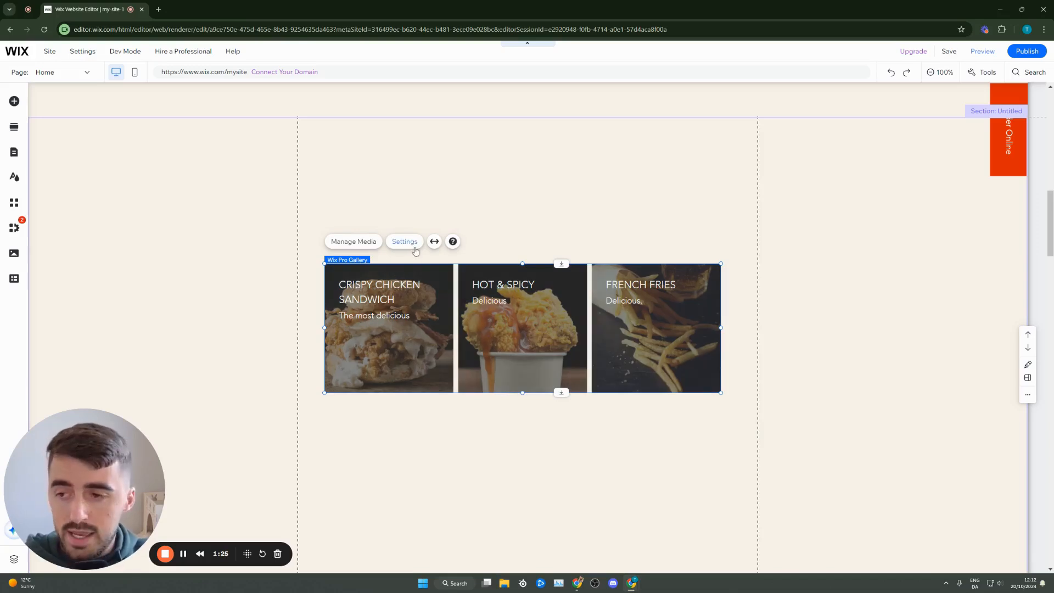
{"action": "mouse_move", "coordinate": [374, 243]}
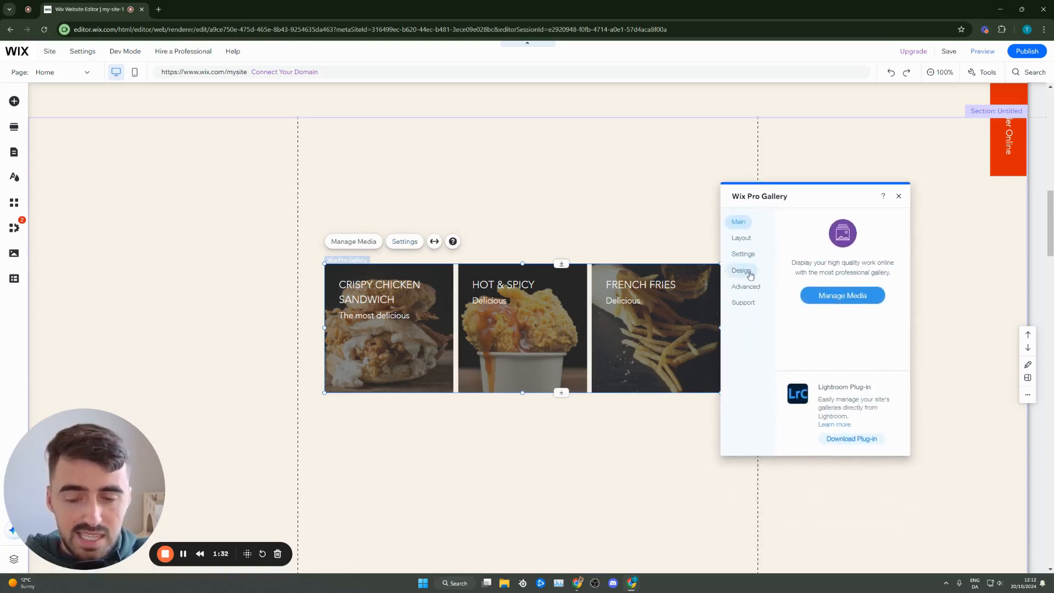
Keep gallery titles visible and set the info position to Underneath in the Texts design options
{"action": "left_click", "coordinate": [742, 270]}
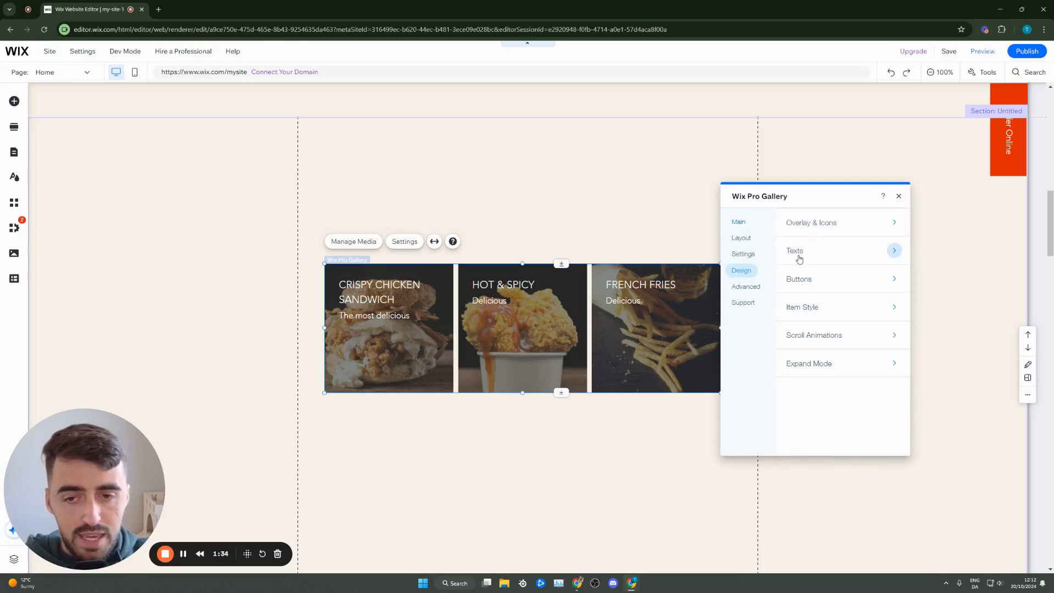
{"action": "left_click", "coordinate": [795, 250]}
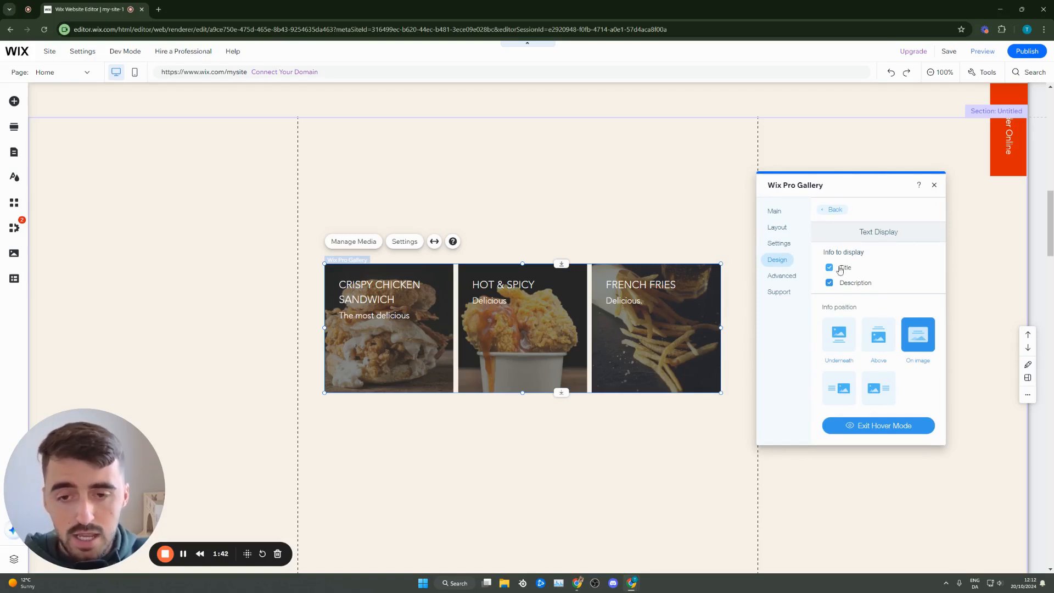
{"action": "left_click", "coordinate": [828, 268]}
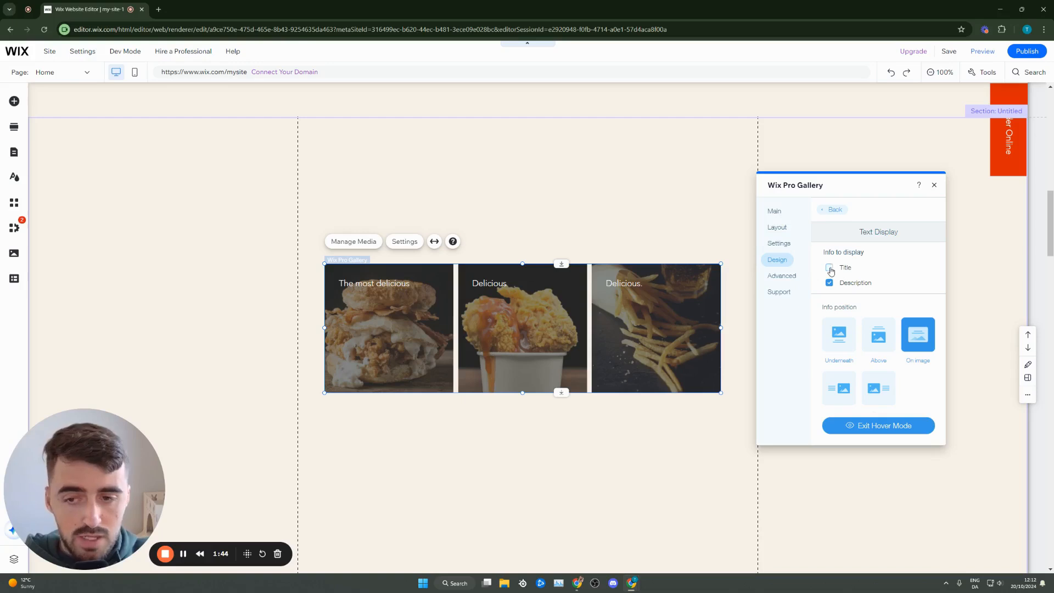
{"action": "left_click", "coordinate": [828, 268]}
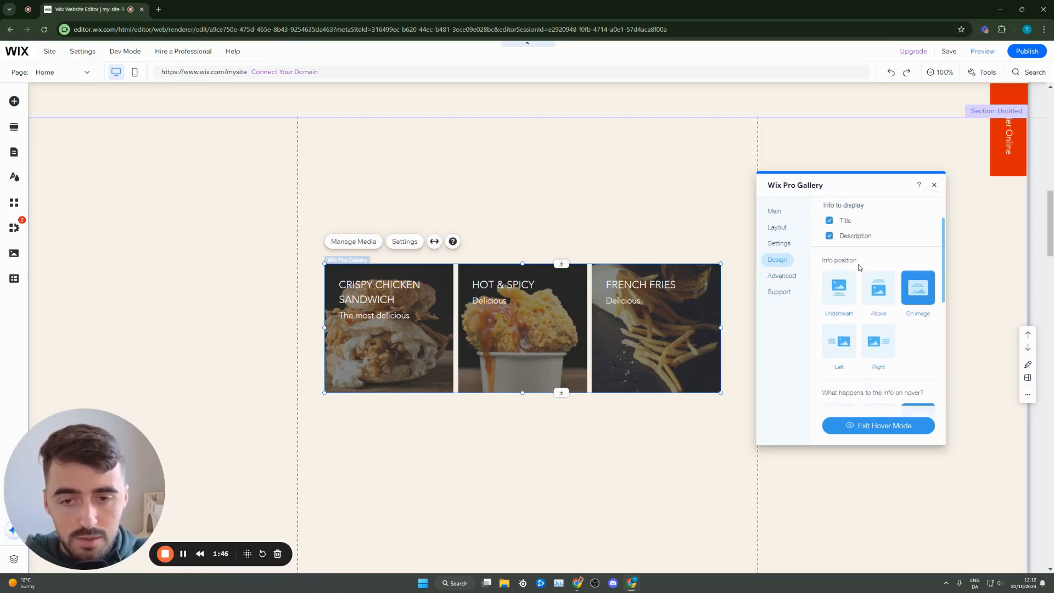
{"action": "scroll", "scroll_direction": "down", "scroll_amount": 3}
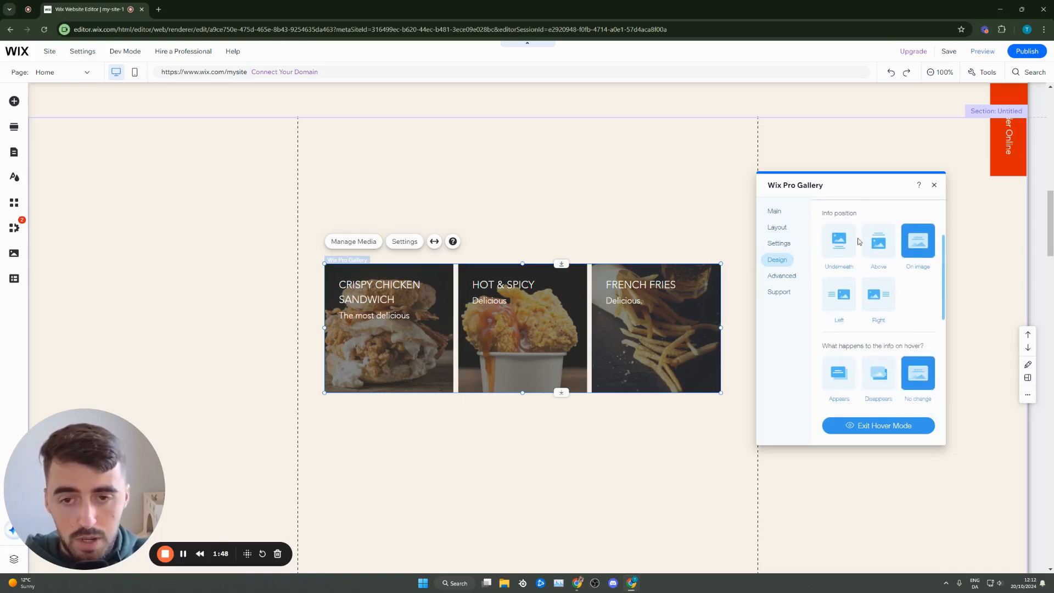
{"action": "left_click", "coordinate": [839, 242]}
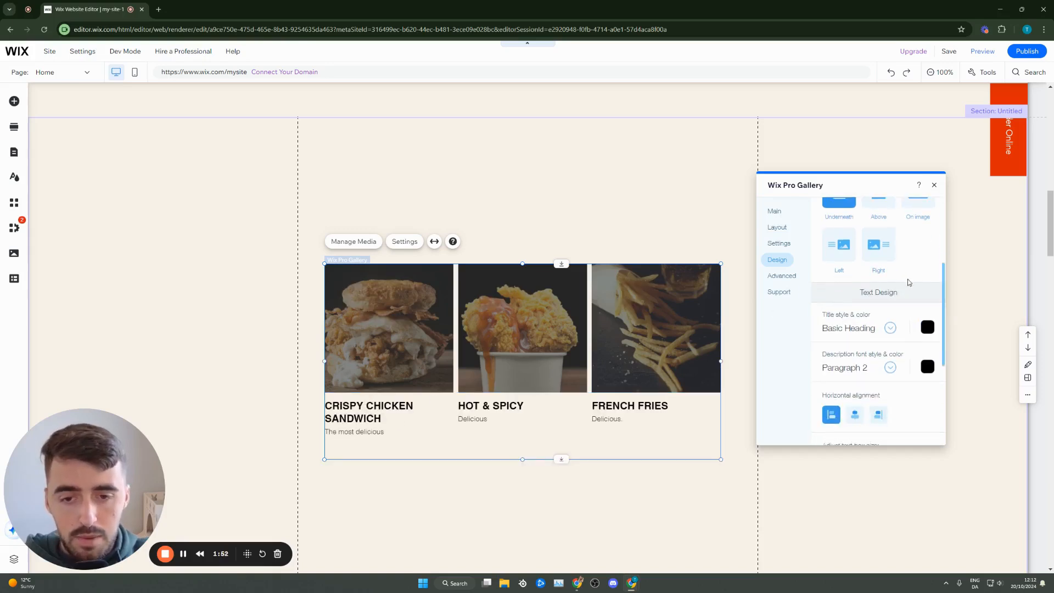
Set the gallery title style to Paragraph 3 in the Font Picker
{"action": "scroll", "scroll_direction": "down", "scroll_amount": 3}
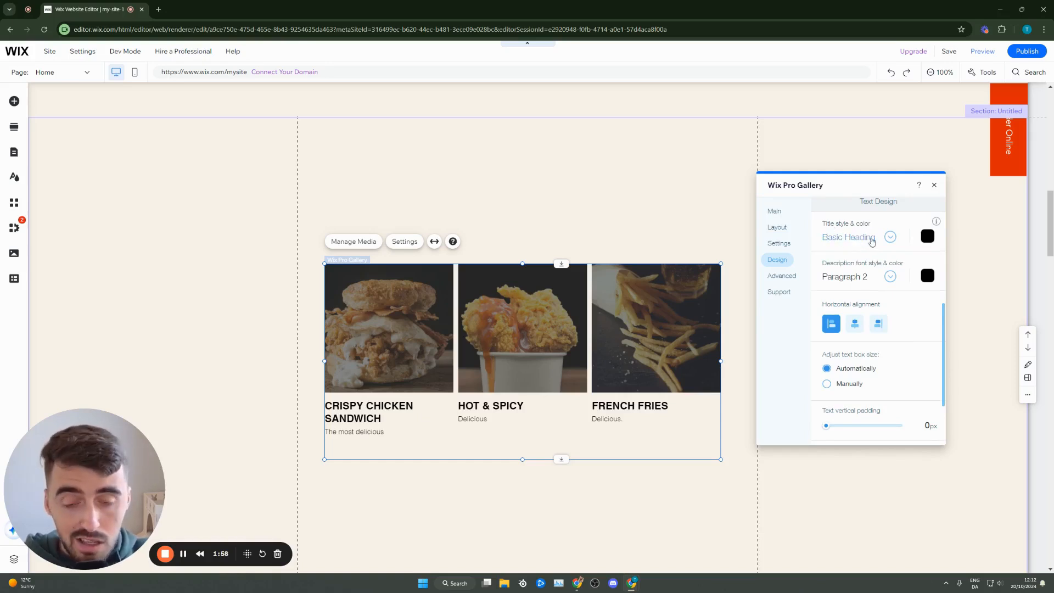
{"action": "left_click", "coordinate": [889, 237]}
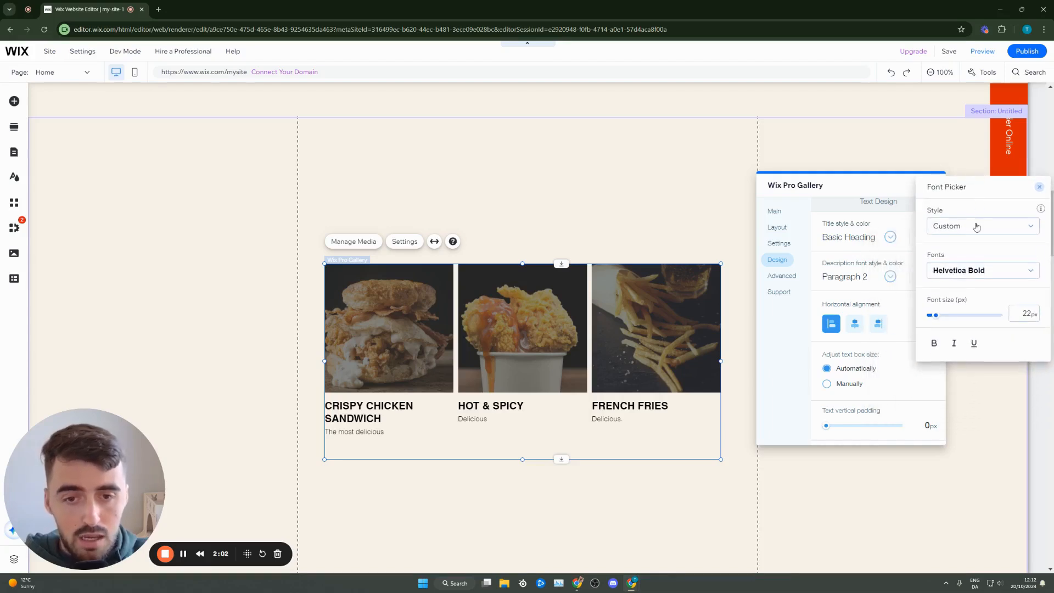
{"action": "left_click", "coordinate": [982, 225]}
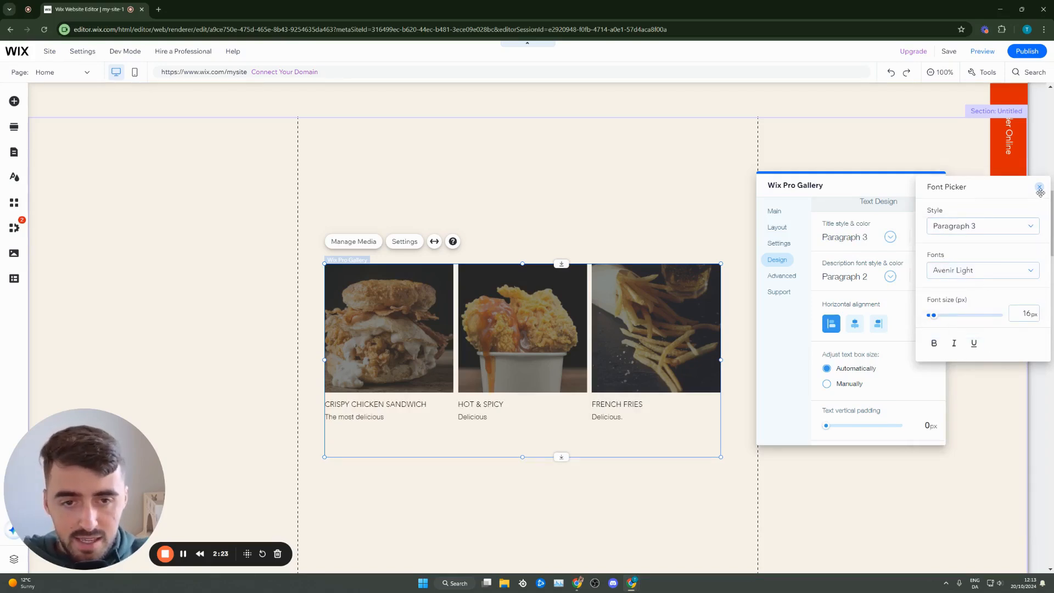
{"action": "left_click", "coordinate": [1038, 187]}
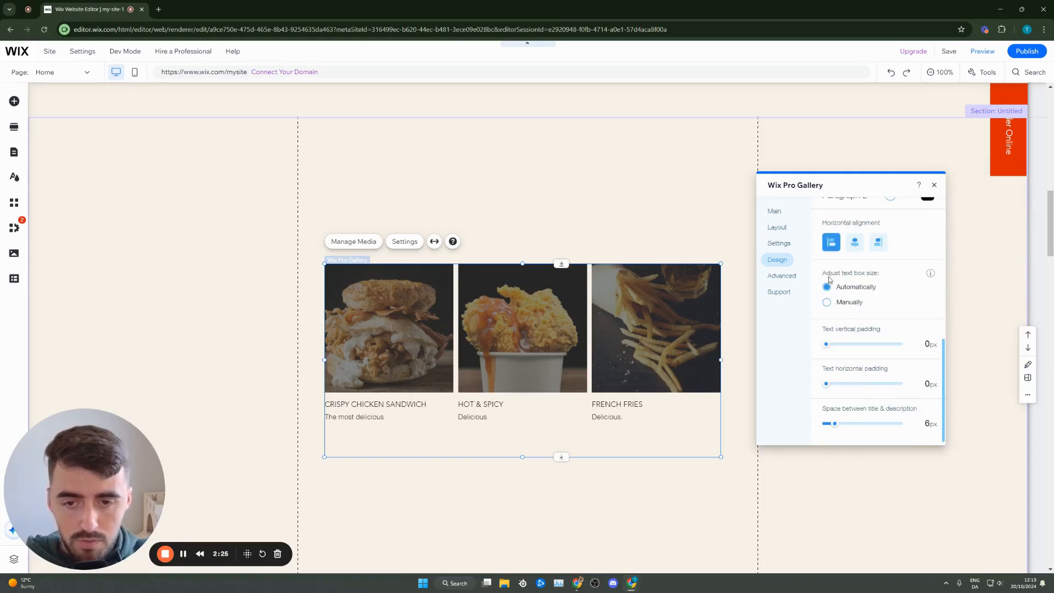
Keep text box sizing Automatic, leave the title color unchanged, and close the gallery settings
{"action": "left_click", "coordinate": [825, 301]}
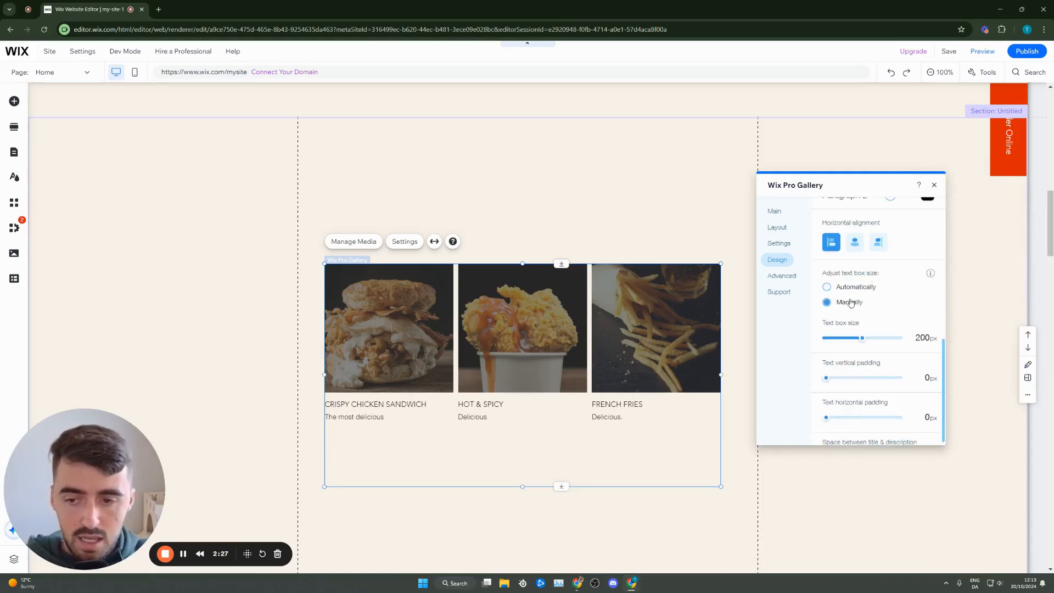
{"action": "left_click", "coordinate": [826, 287]}
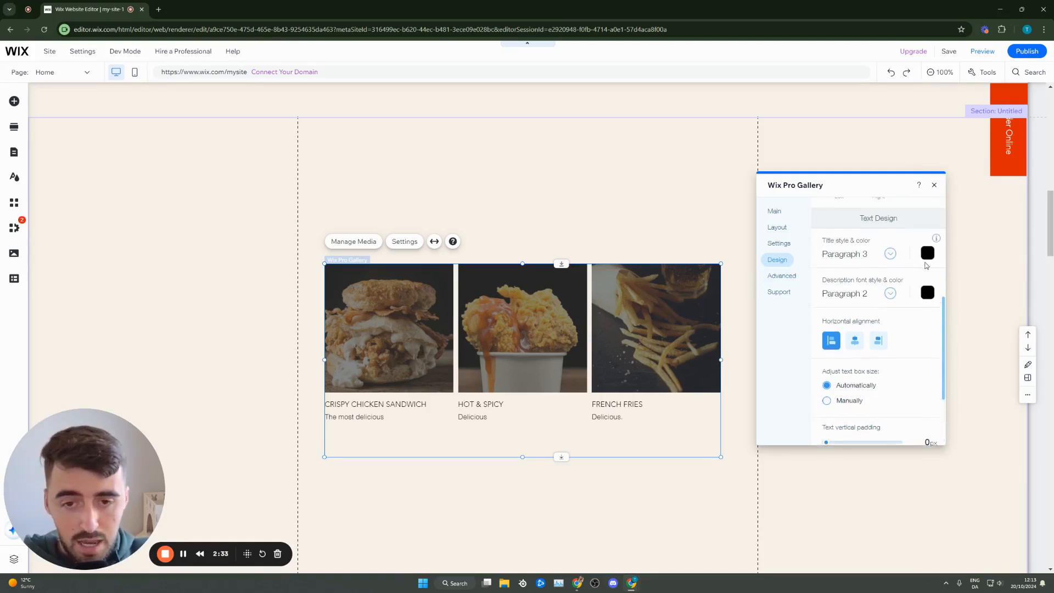
{"action": "left_click", "coordinate": [927, 252]}
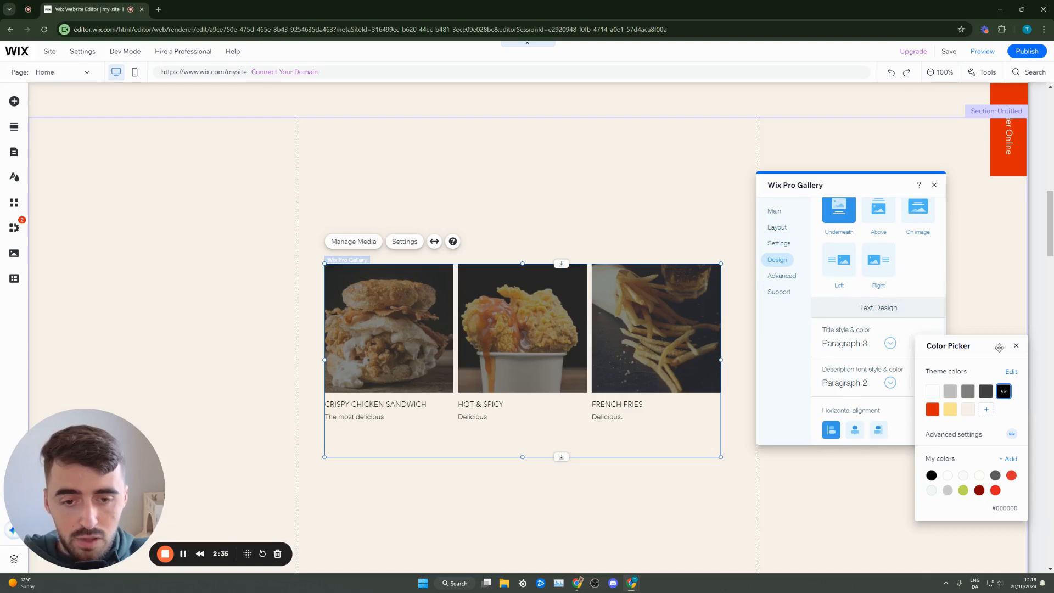
{"action": "left_click", "coordinate": [1015, 346]}
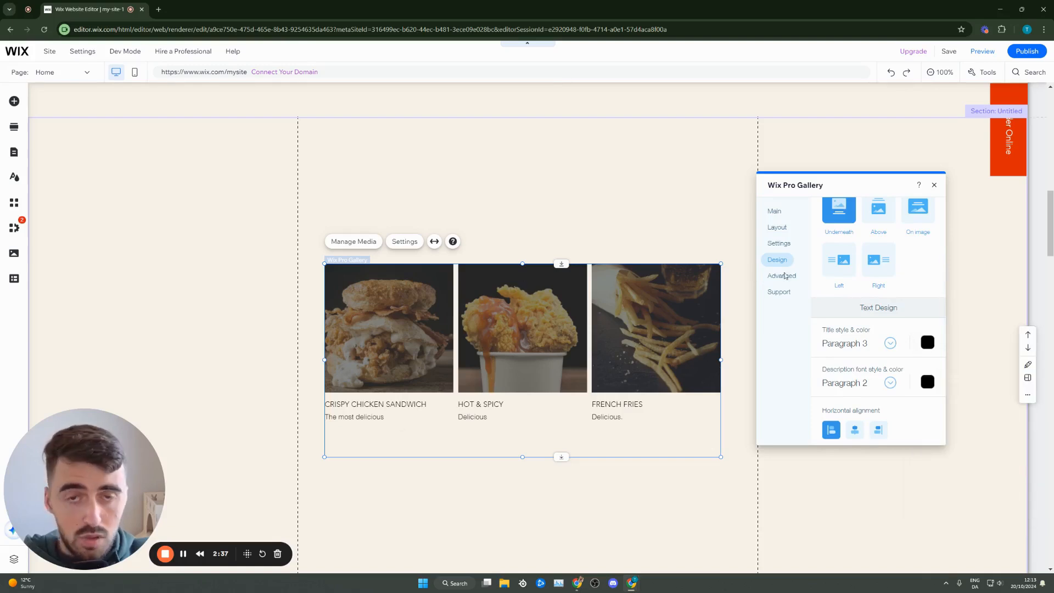
{"action": "left_click", "coordinate": [934, 185]}
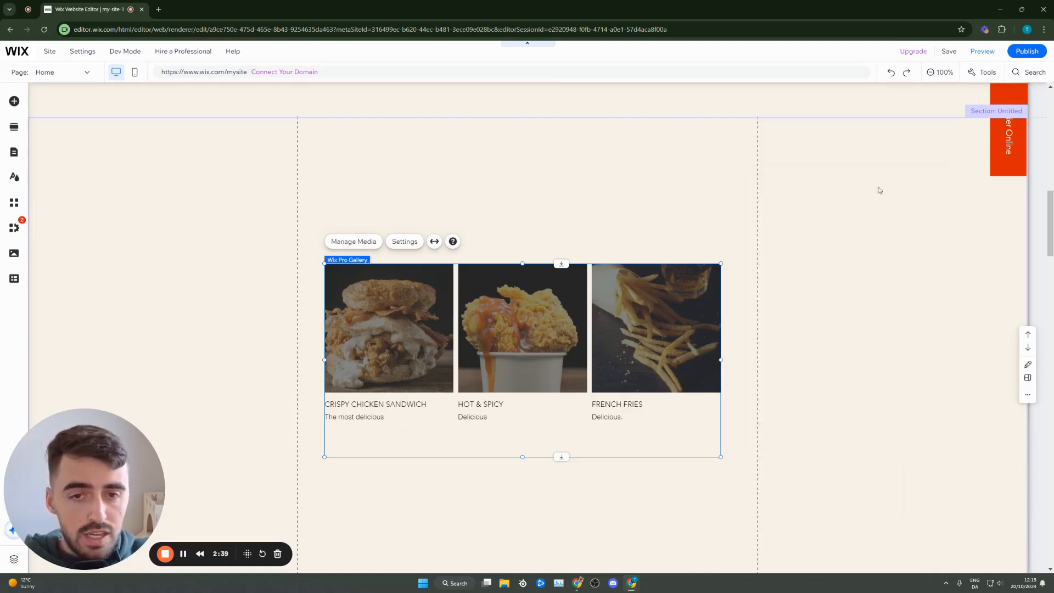